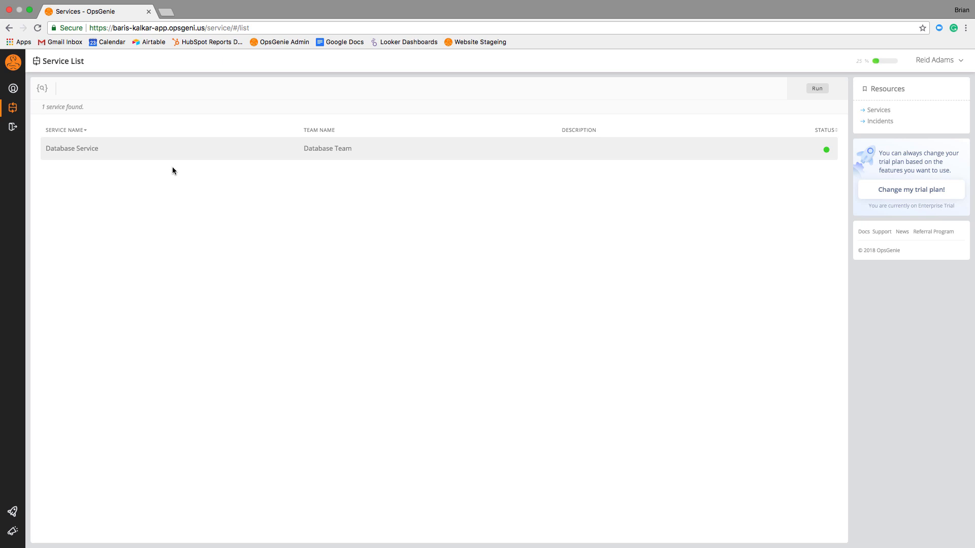
Show the Problem Reporting section of the Database Service status page.
left_click(71, 148)
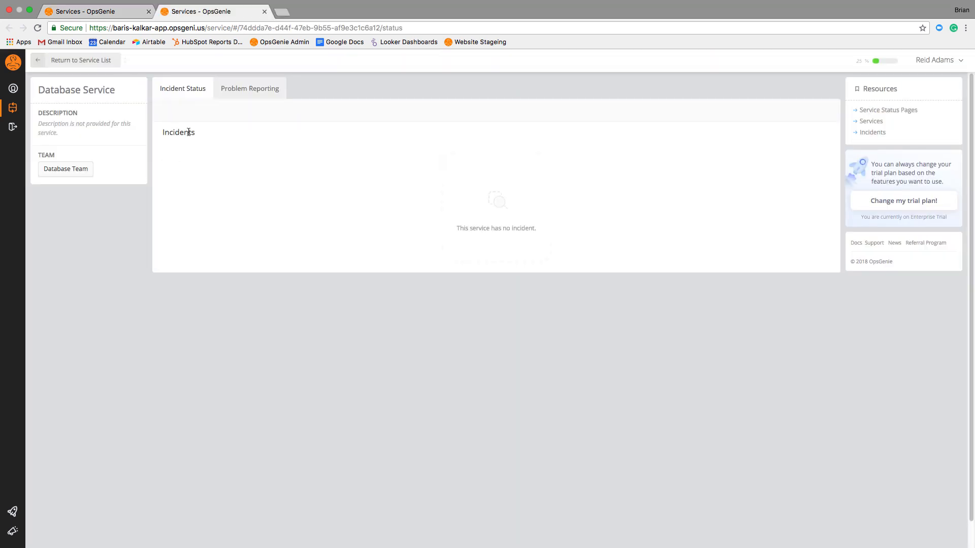
left_click(250, 89)
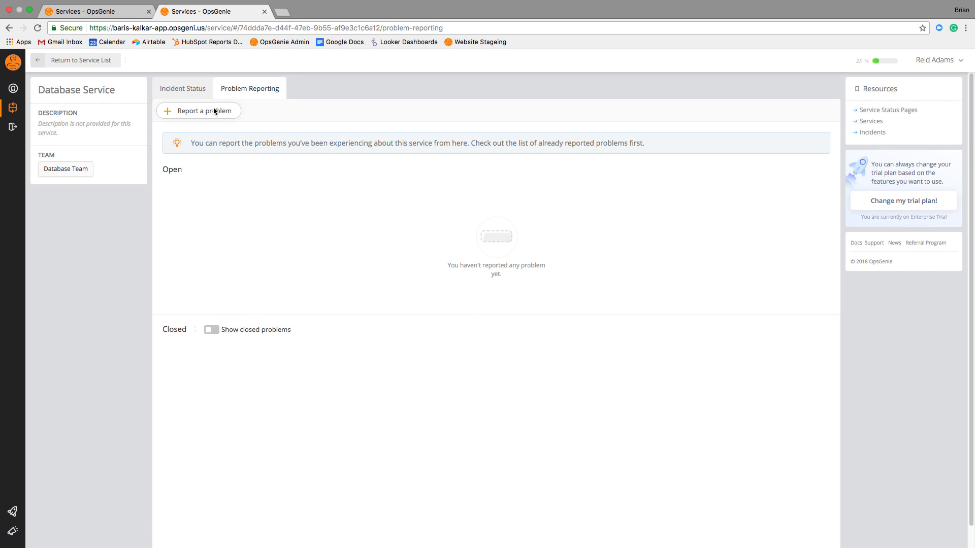
Report a new P1-Critical problem with summary 'I can't login to the server'.
left_click(199, 111)
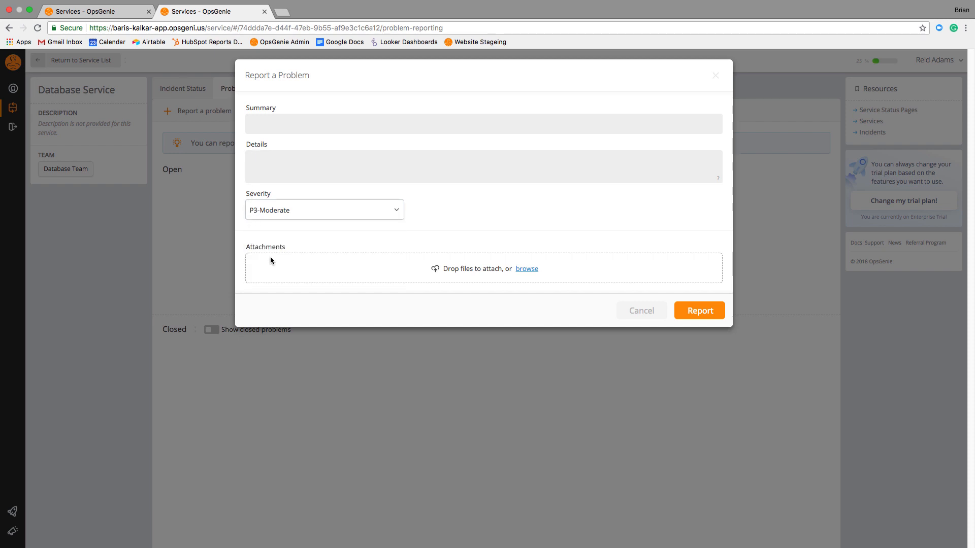
mouse_move(434, 284)
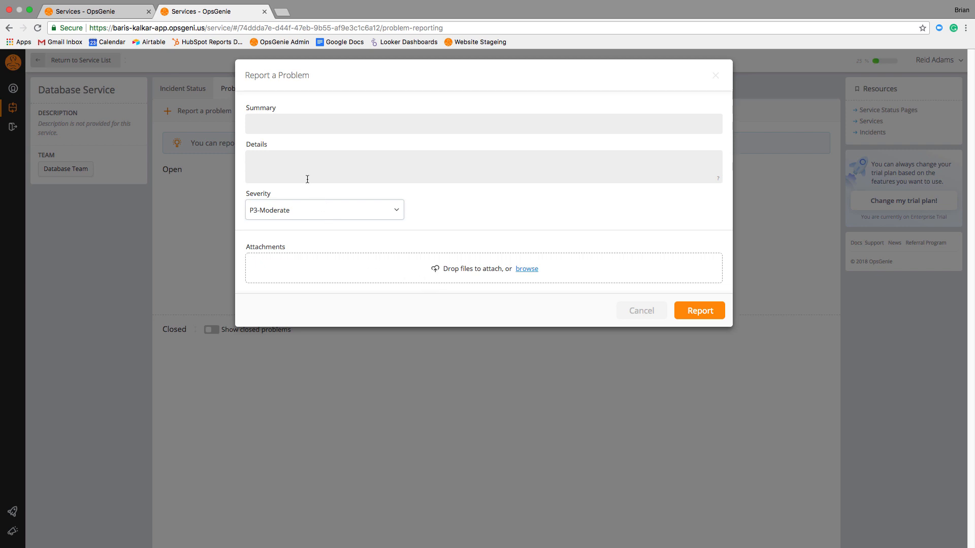
type("I can't login to the server")
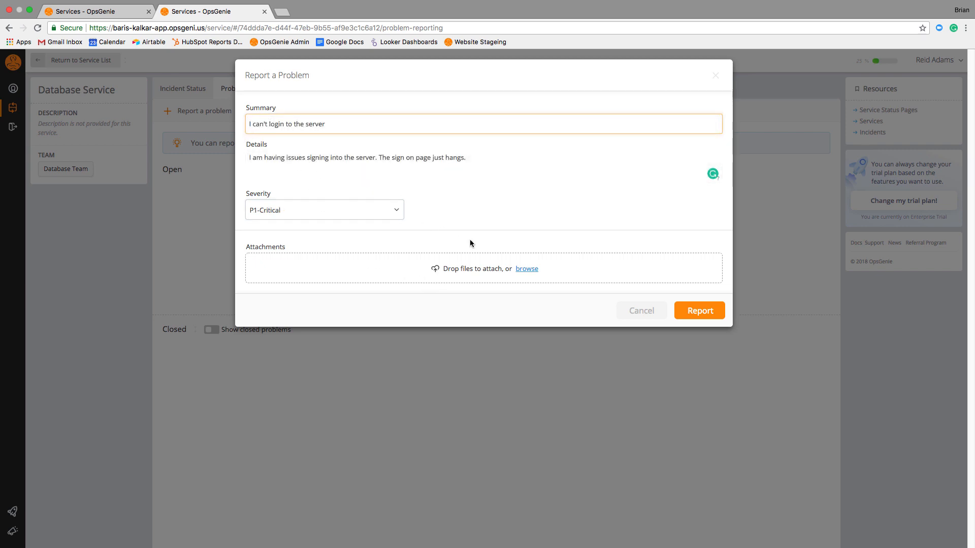
left_click(698, 310)
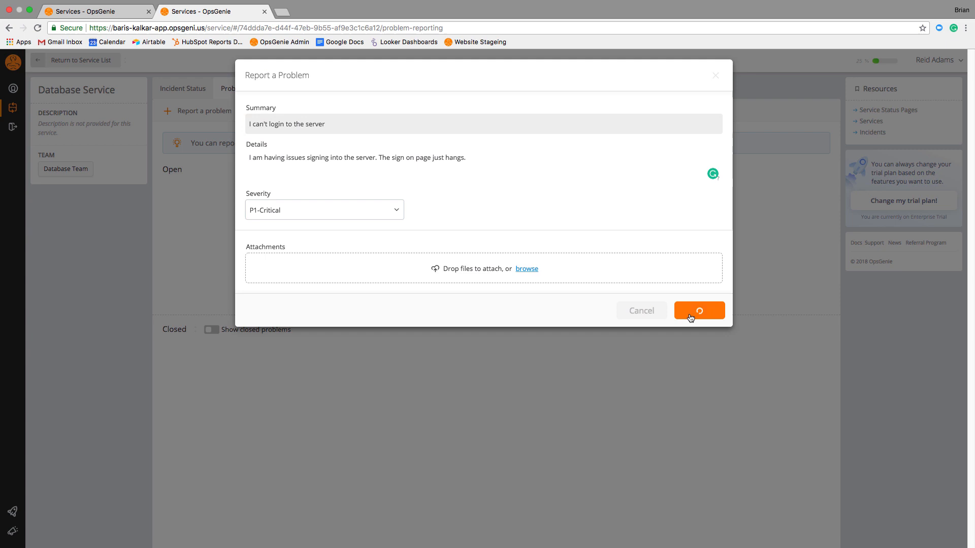
left_click(699, 310)
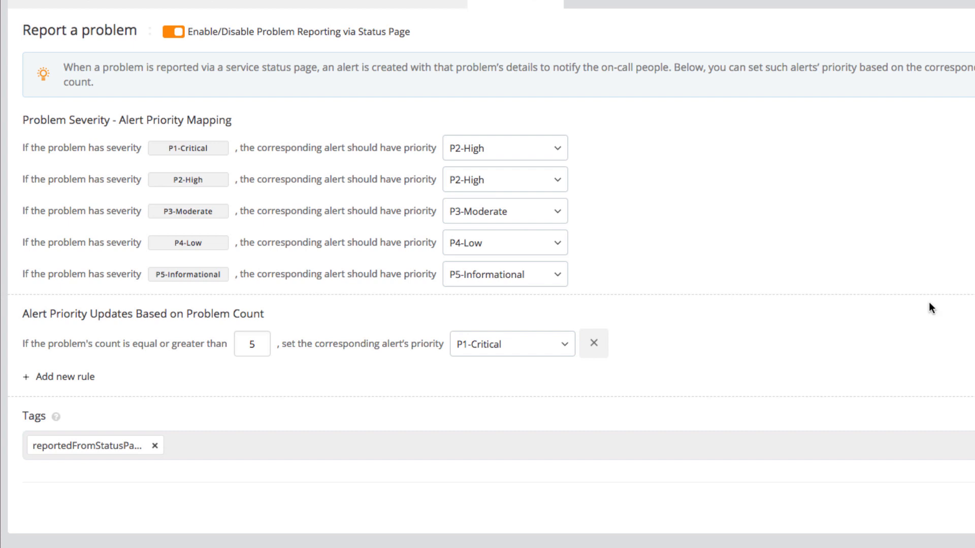
mouse_move(299, 151)
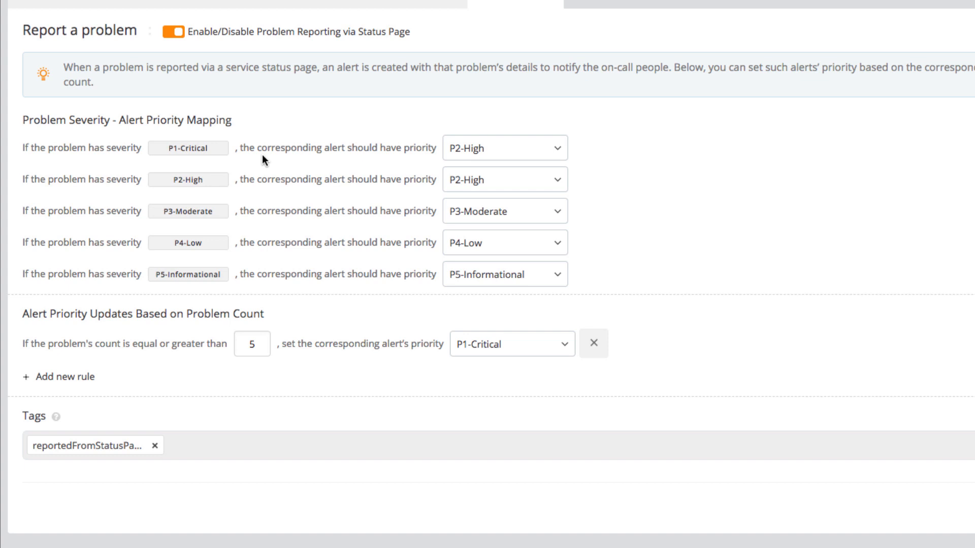
mouse_move(463, 161)
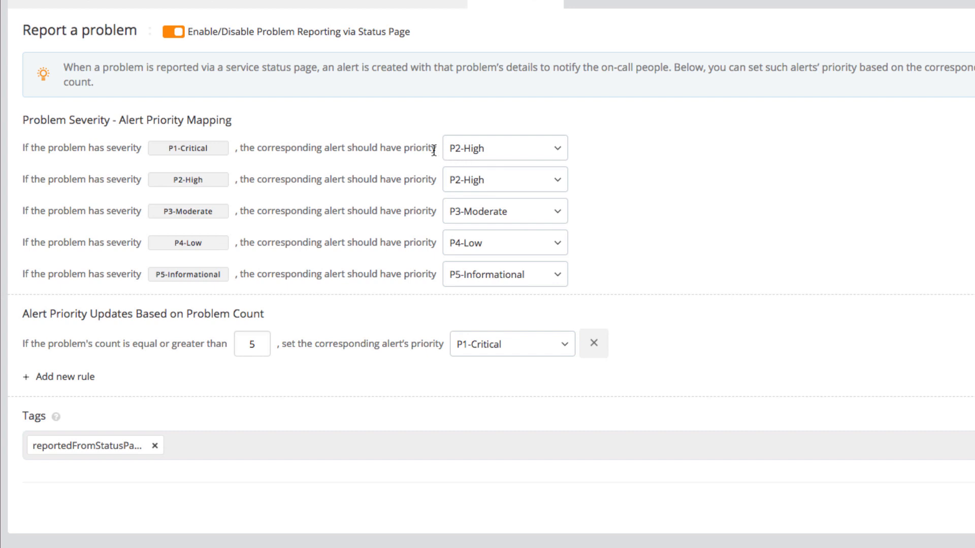
mouse_move(399, 161)
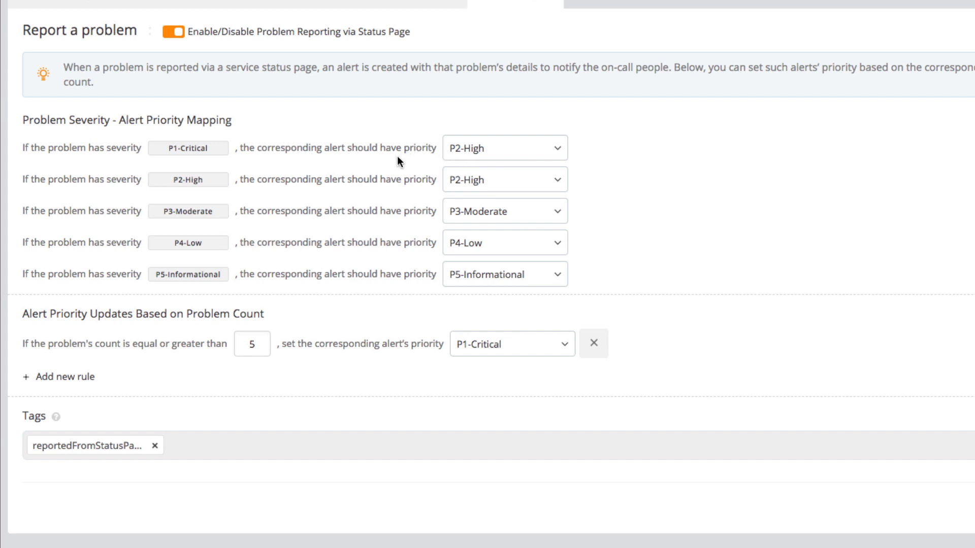
Review the count rule (threshold 5, priority P1-Critical), then go to the open alerts list.
left_click(252, 344)
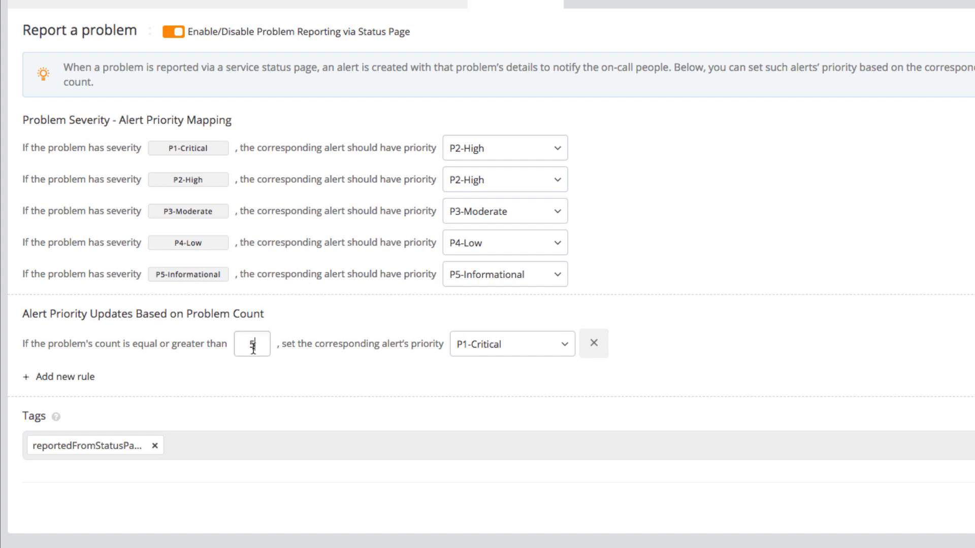
mouse_move(425, 339)
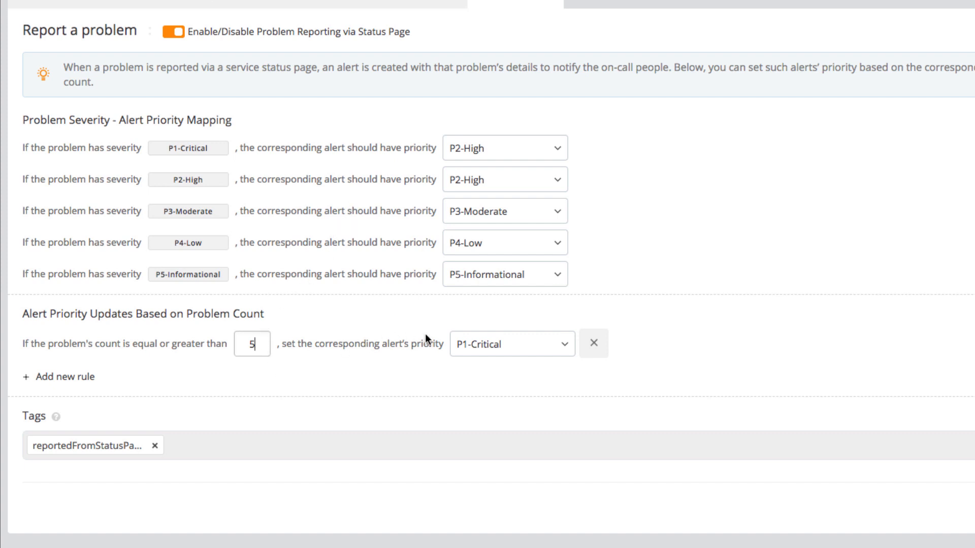
left_click(512, 344)
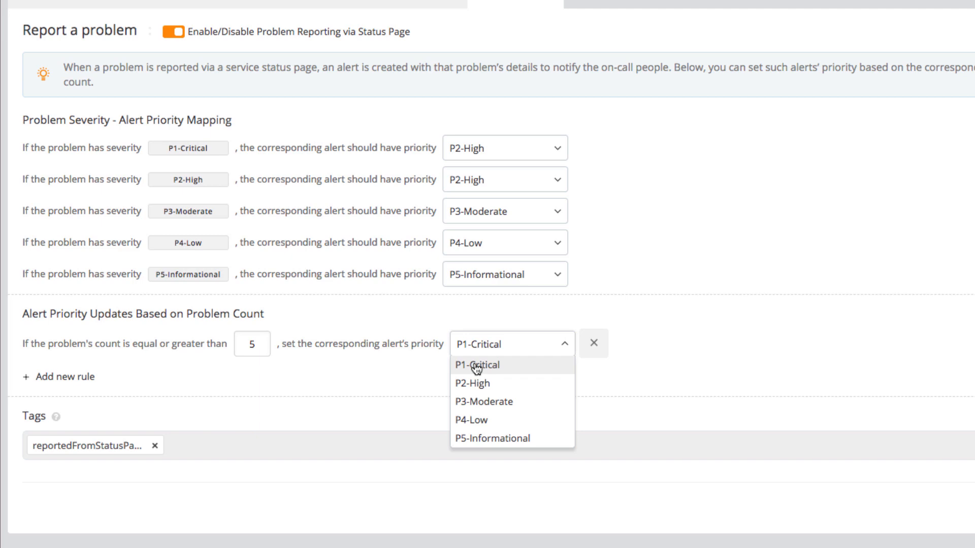
left_click(477, 364)
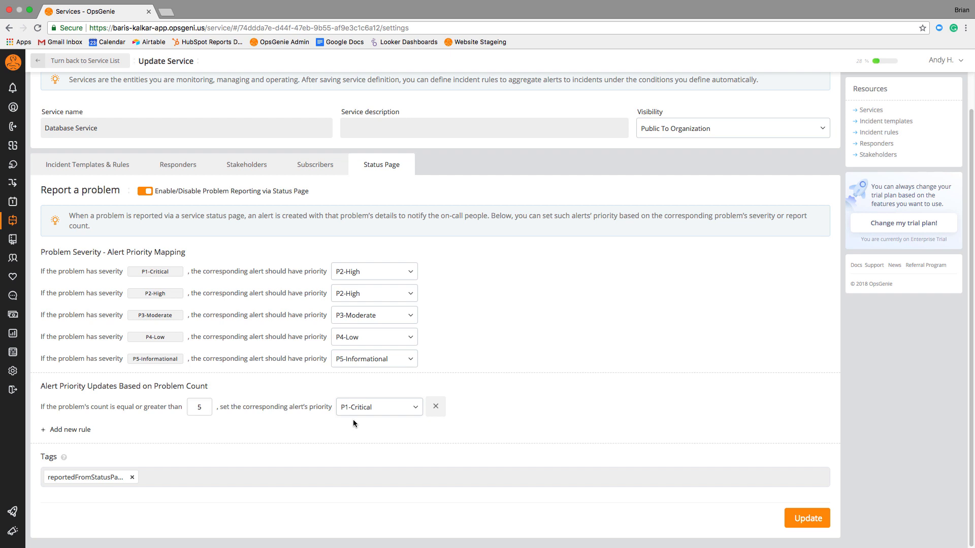
left_click(12, 85)
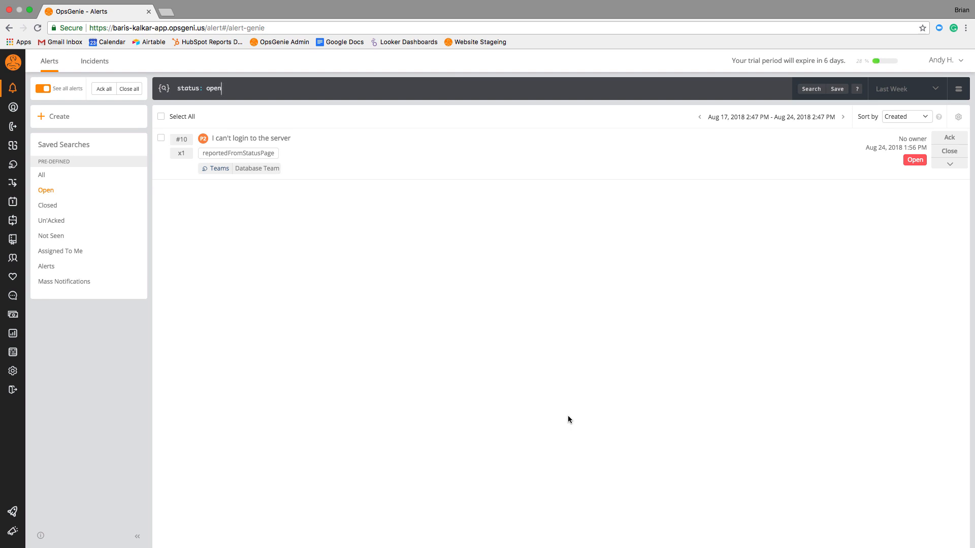
View the 'I can't login to the server' alert's details and its attachments panel.
left_click(251, 138)
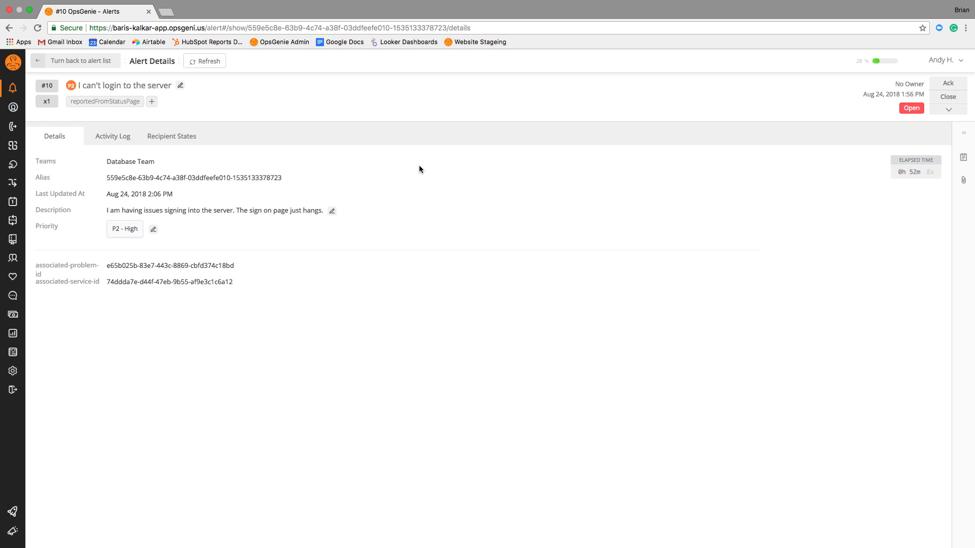
left_click(124, 229)
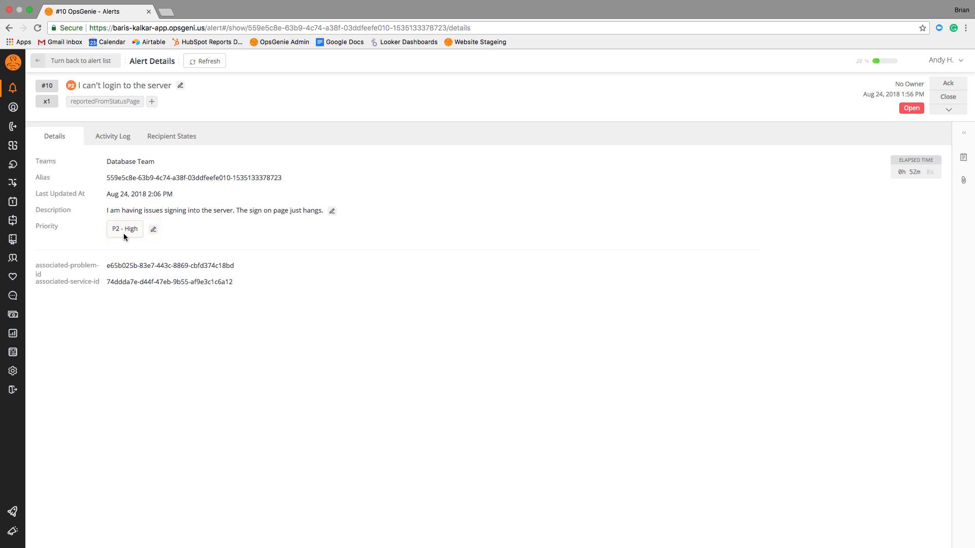
mouse_move(631, 193)
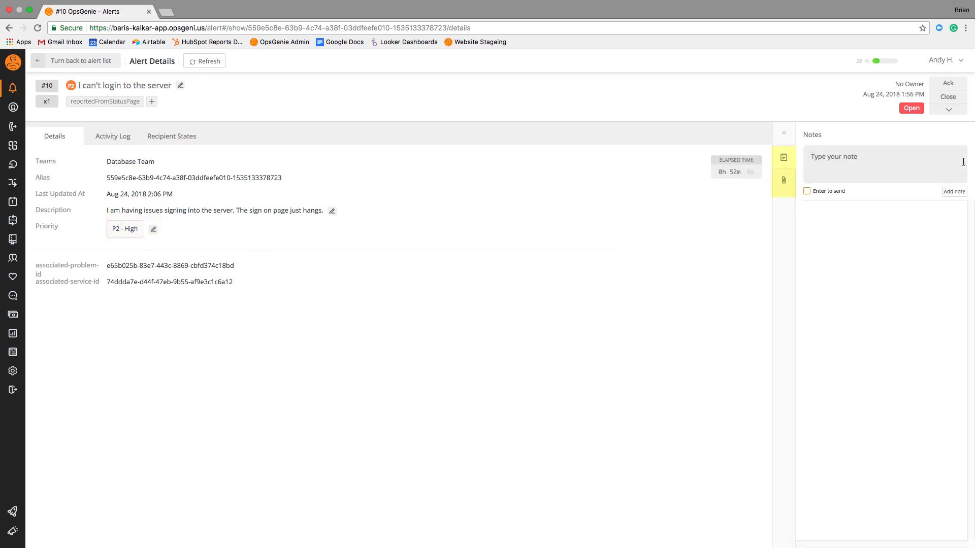
mouse_move(784, 181)
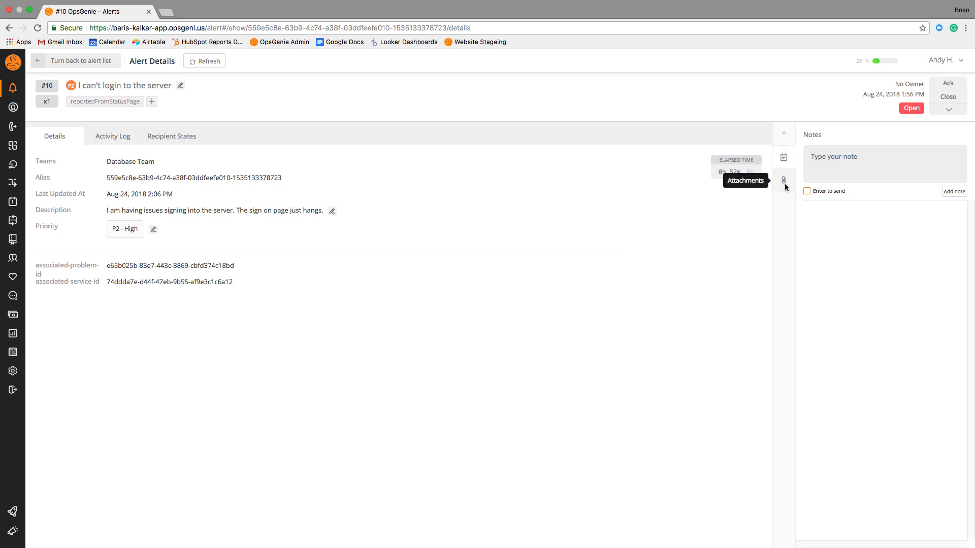
left_click(784, 181)
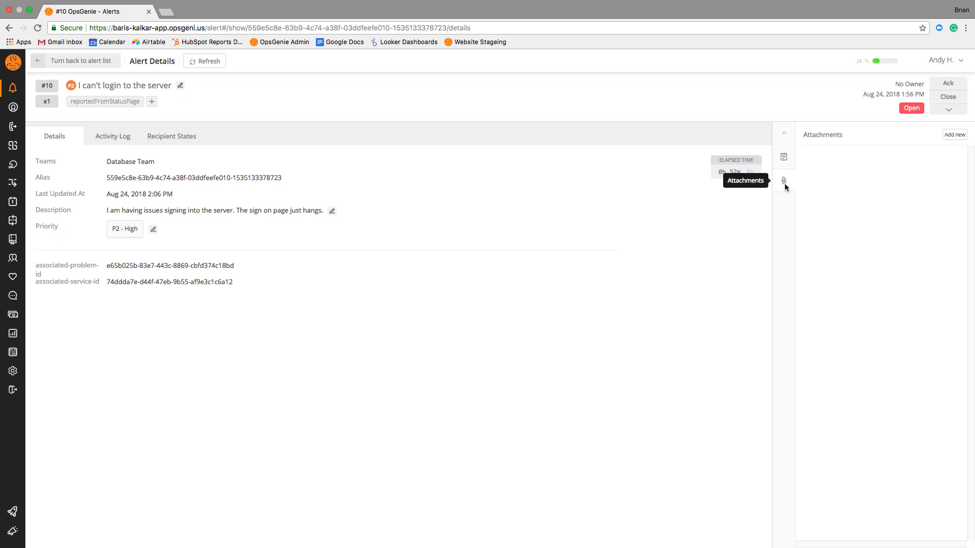
left_click(151, 101)
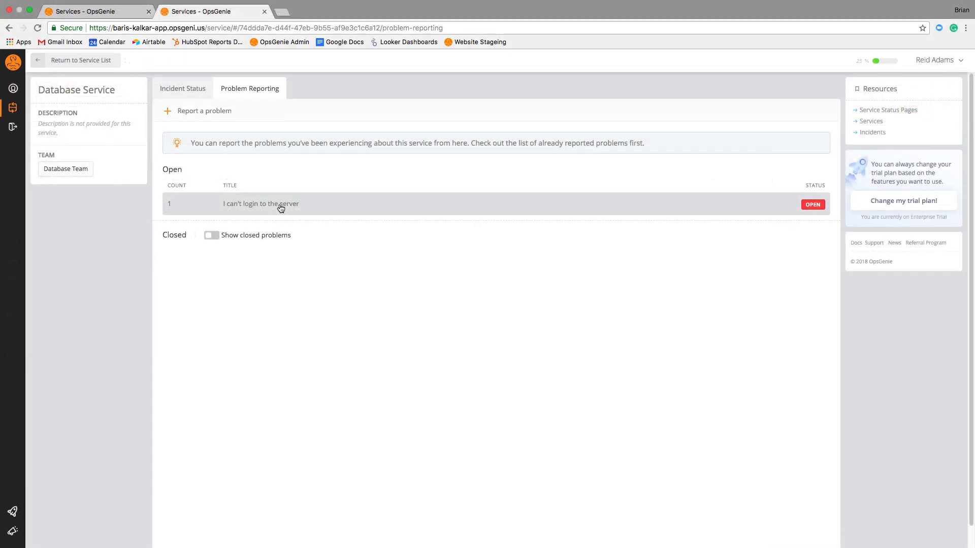
left_click(261, 203)
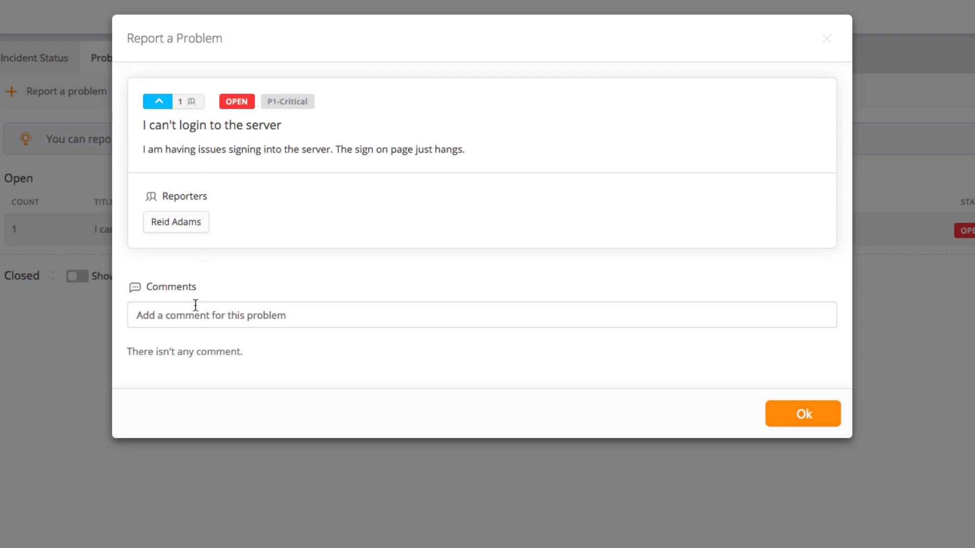
left_click(478, 315)
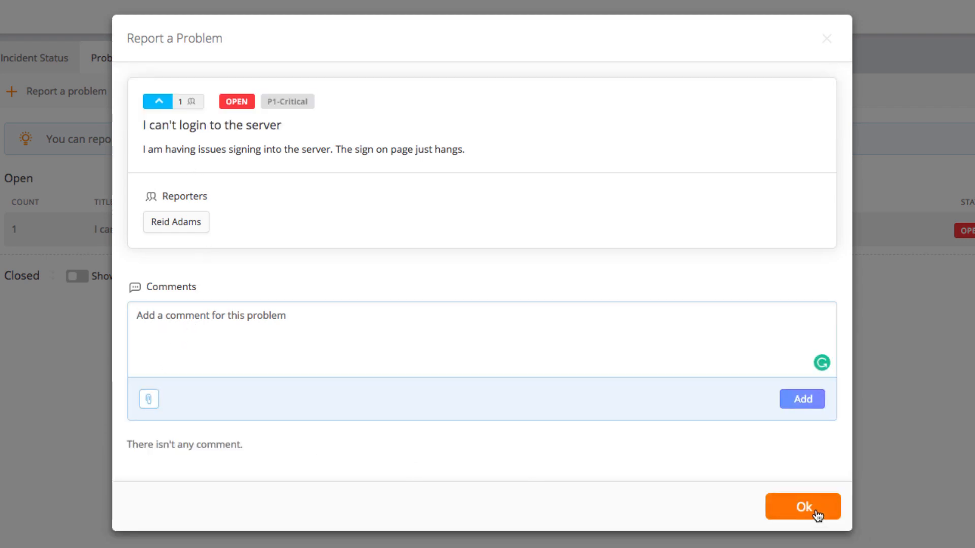
left_click(802, 506)
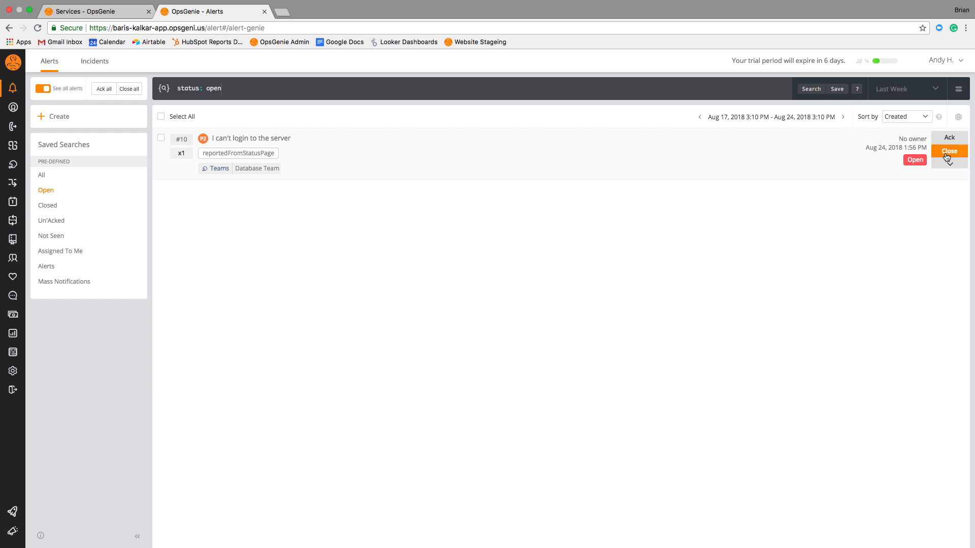
Close the 'I can't login to the server' alert from the Alerts list.
left_click(949, 152)
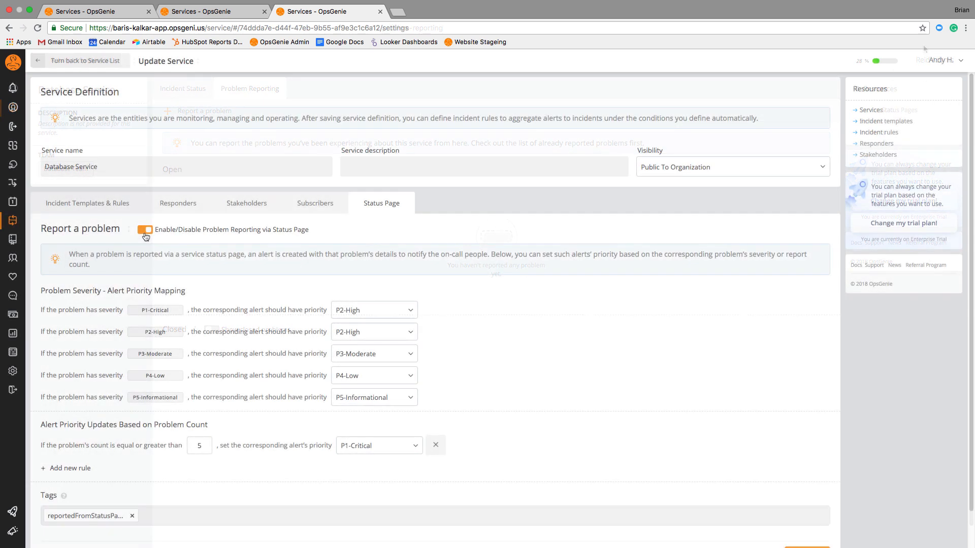
left_click(145, 234)
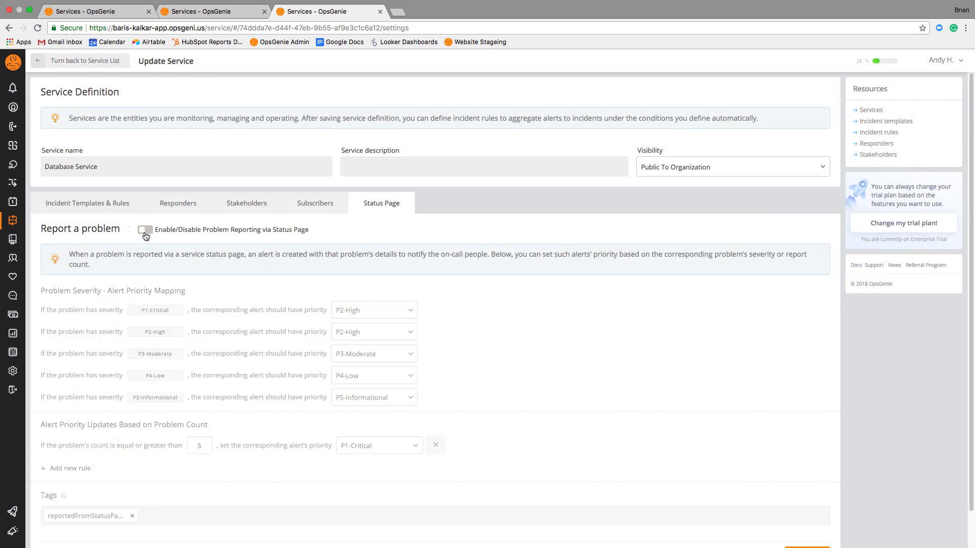
left_click(145, 229)
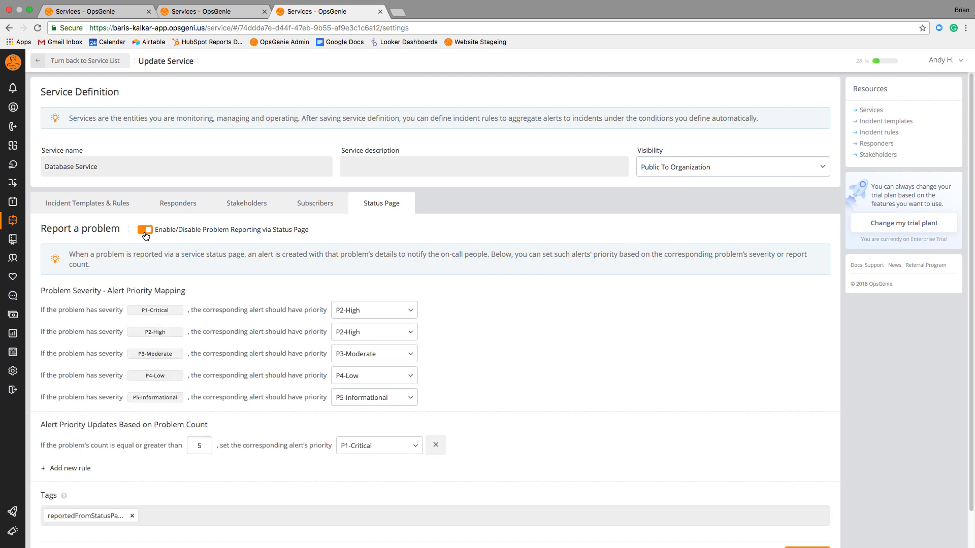